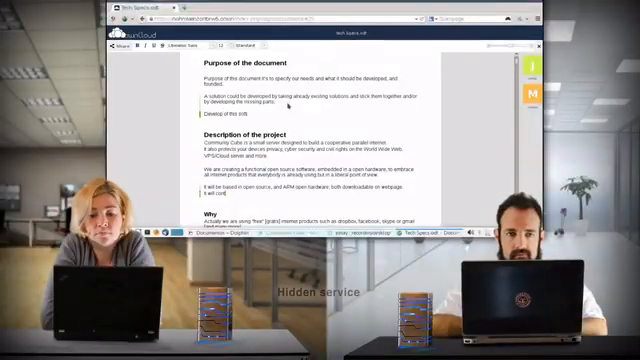
Add 'it's proposed to be done after kickstarter campaign' to the pad, then review the Tahoe-LAFS grid status
{"action": "type", "text": "it's proposed to be done after kickstarter campaign"}
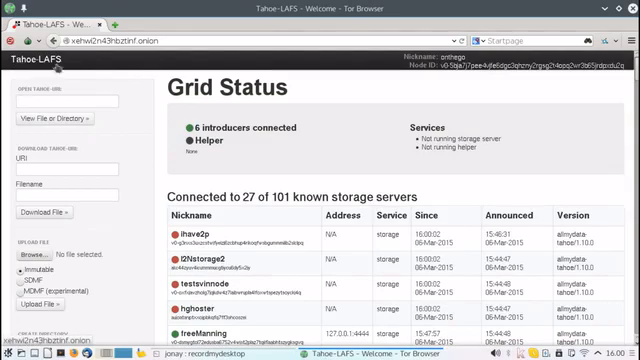
{"action": "scroll", "scroll_direction": "down", "scroll_amount": 3}
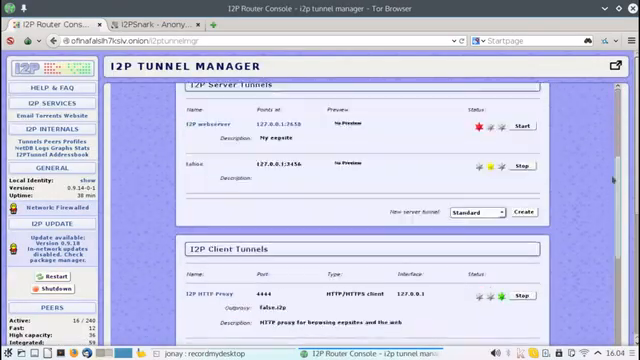
{"action": "scroll", "scroll_direction": "down", "scroll_amount": 3}
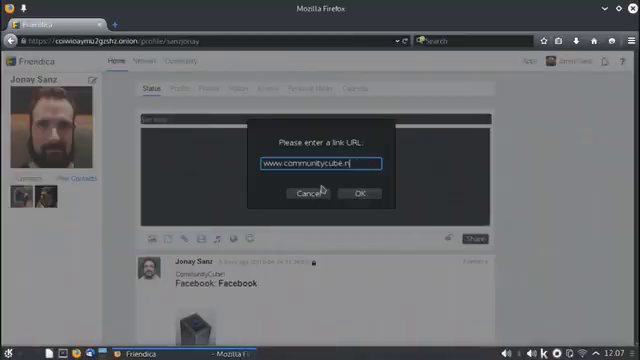
Dismiss the link URL prompt and browse the feed's Community Cube and Facebook posts
{"action": "left_click", "coordinate": [360, 192]}
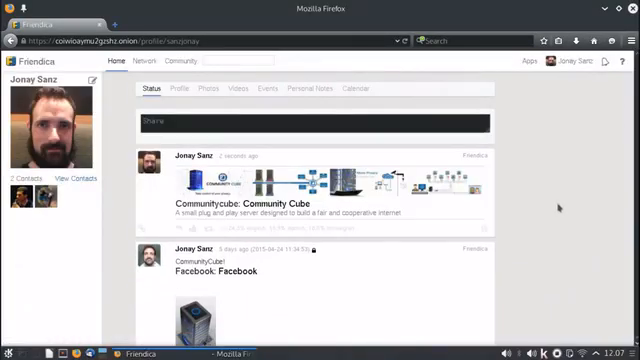
{"action": "scroll", "scroll_direction": "down", "scroll_amount": 3}
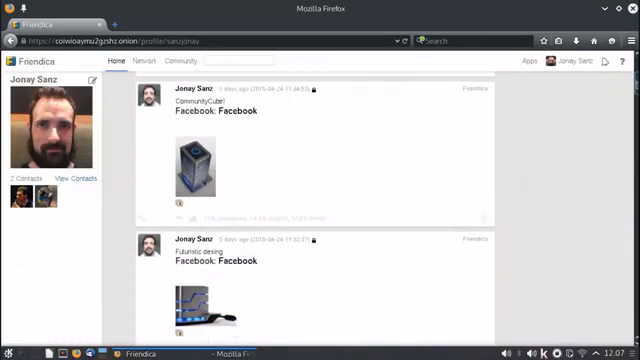